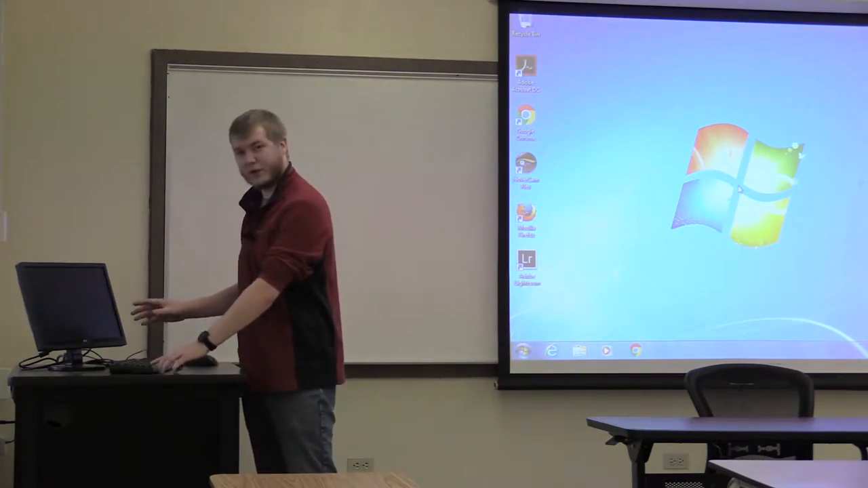
- Open the Windows+P switcher listing Computer only, Duplicate, Extend and Projector only
{"action": "key", "text": "Win+p"}
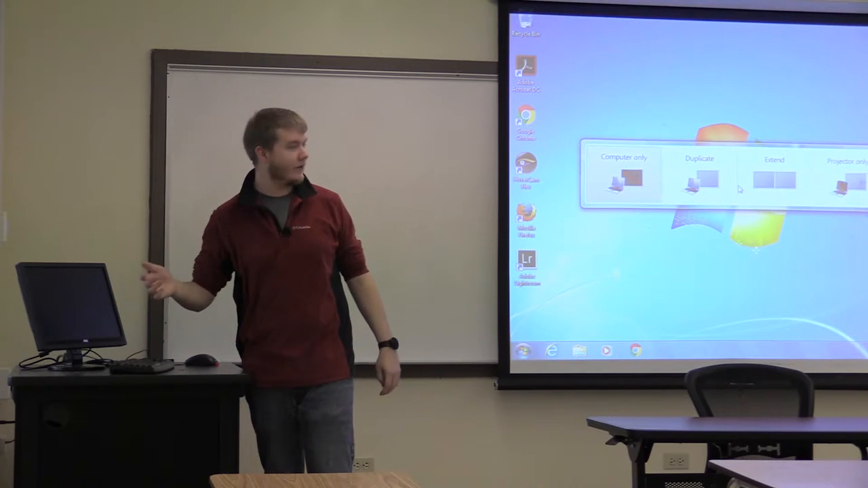